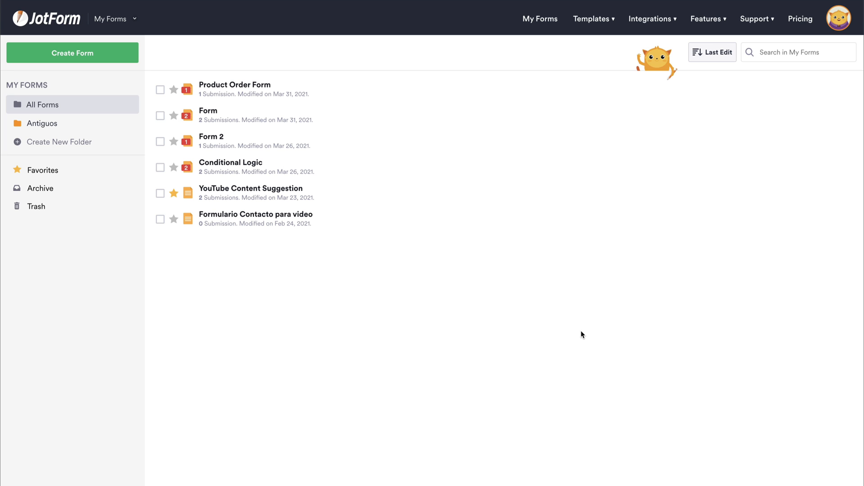
pyautogui.moveTo(586, 327)
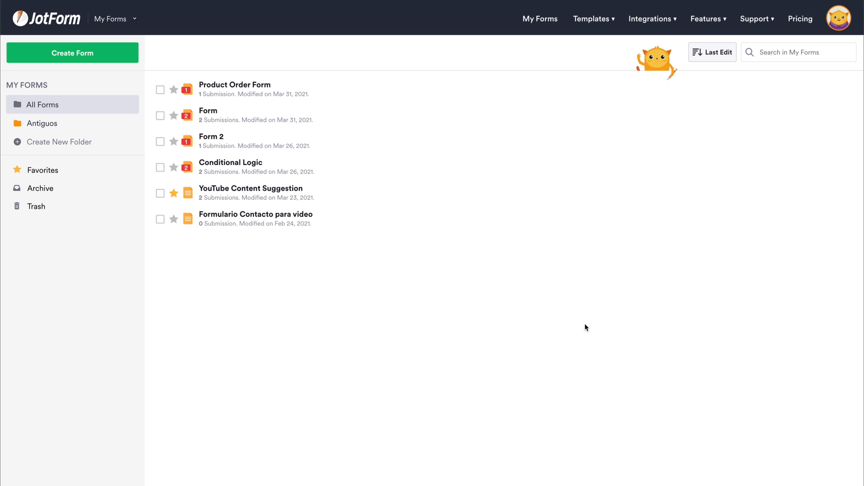
# - Create a new blank form from scratch with the Classic one-page layout
pyautogui.click(72, 52)
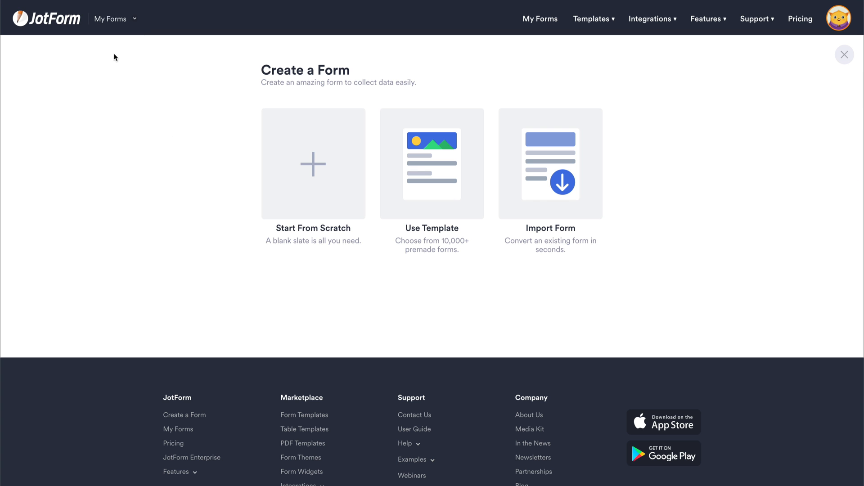
pyautogui.click(312, 164)
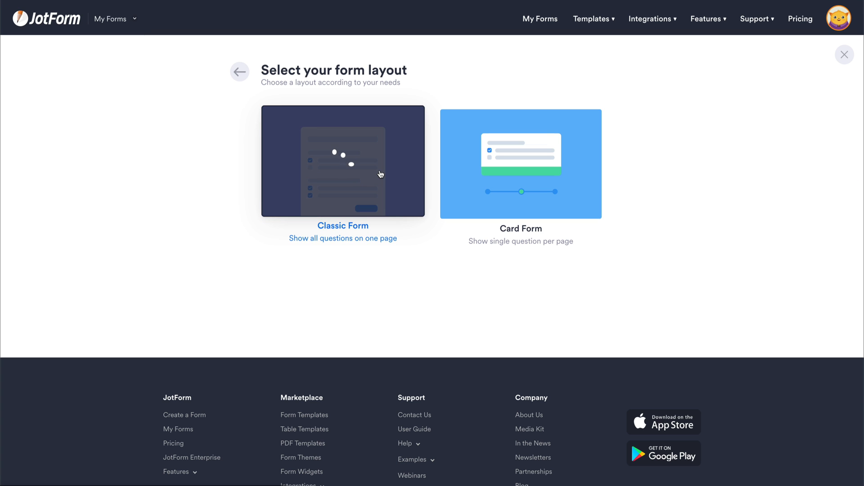
pyautogui.click(342, 162)
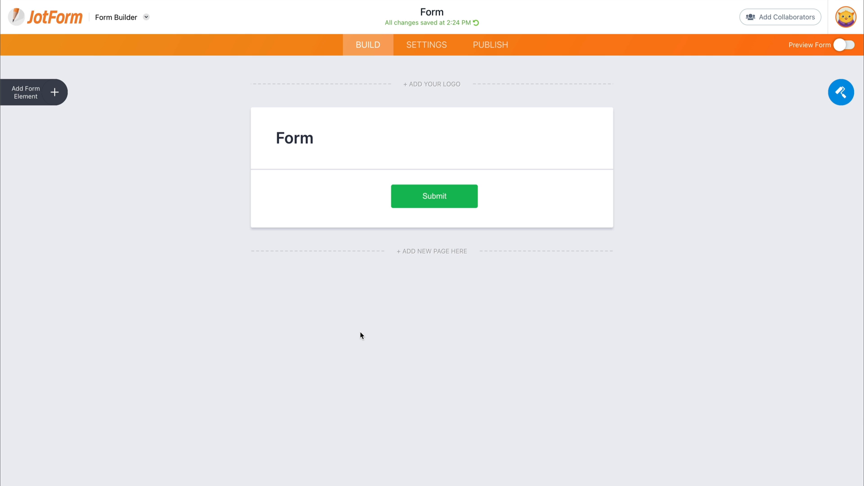
pyautogui.moveTo(96, 107)
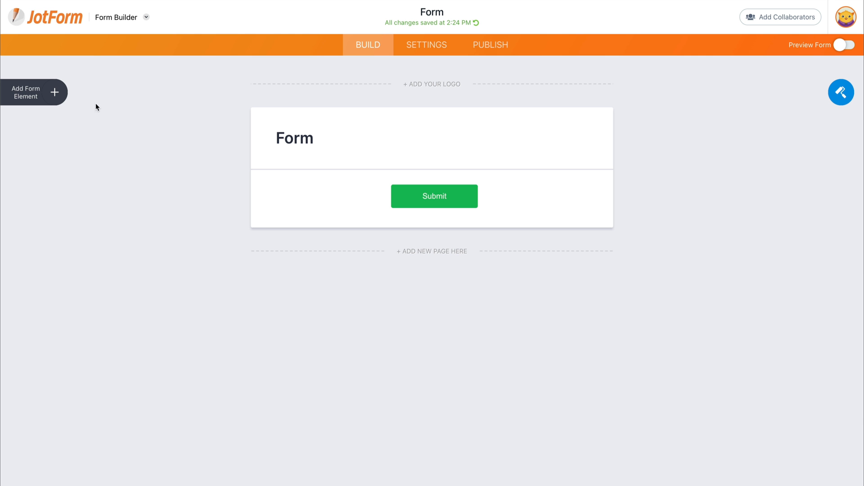
# - Add a PayPal Business payment field and connect it to a PayPal account
pyautogui.click(34, 91)
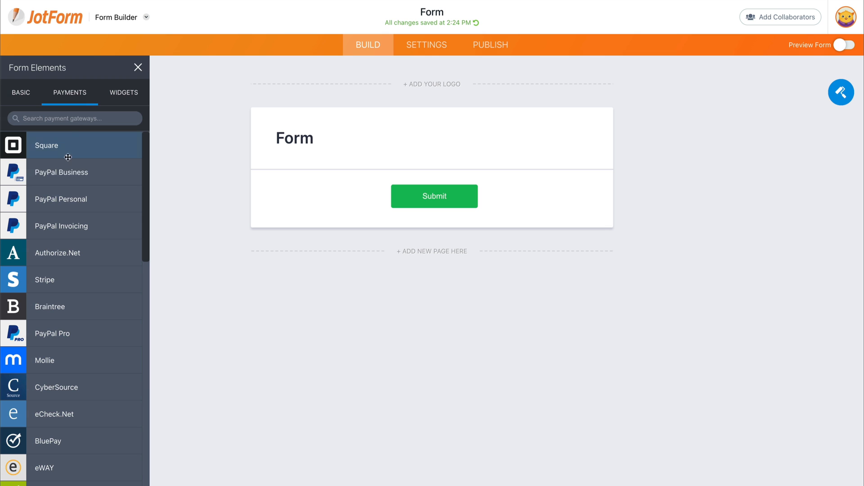
pyautogui.moveTo(61, 172); pyautogui.dragTo(416, 201)
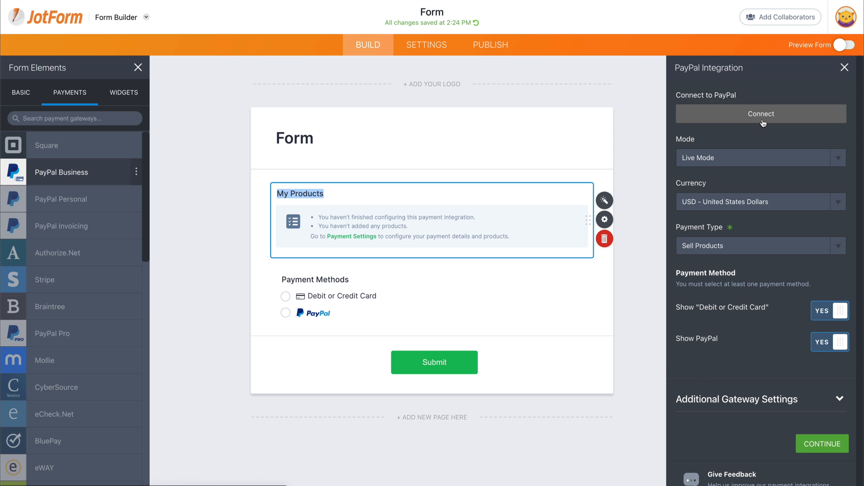
pyautogui.click(761, 114)
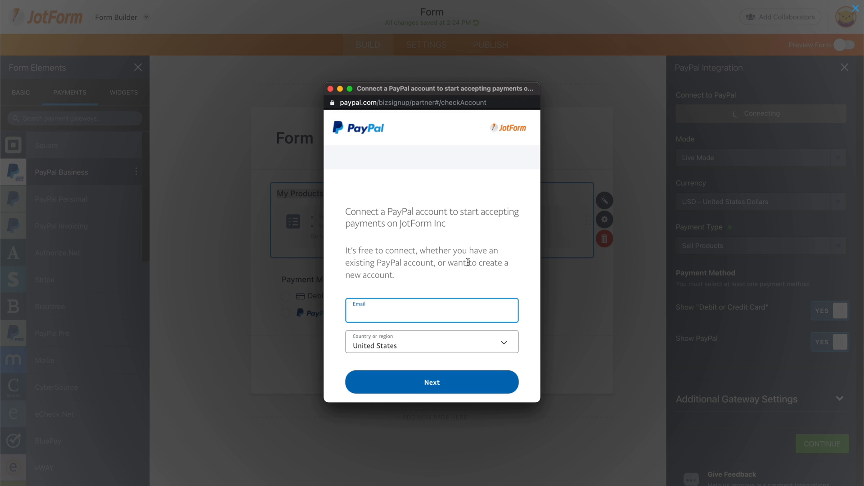
pyautogui.click(431, 382)
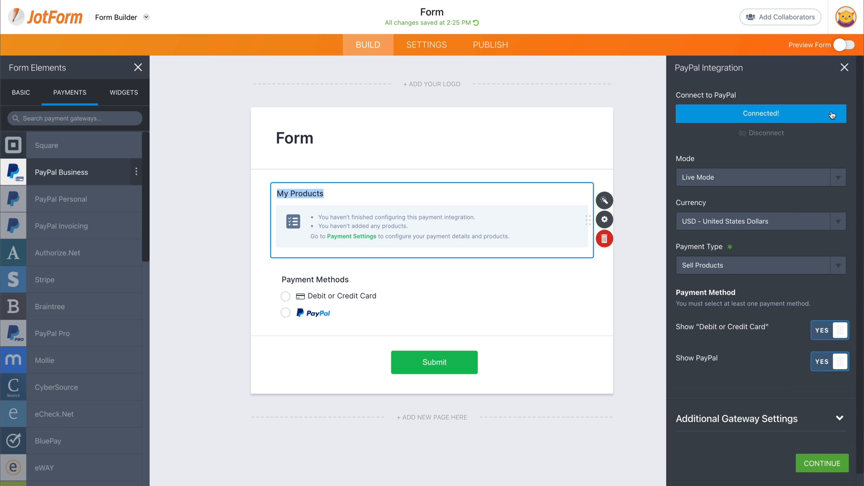
# - Enable Show Pay Later Messaging in Additional Gateway Settings, keeping the Text layout style
pyautogui.scroll(-3)
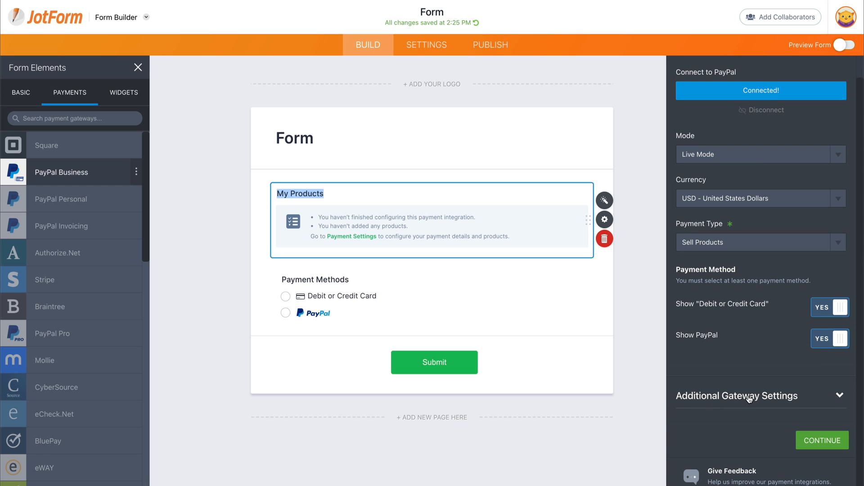
pyautogui.click(736, 395)
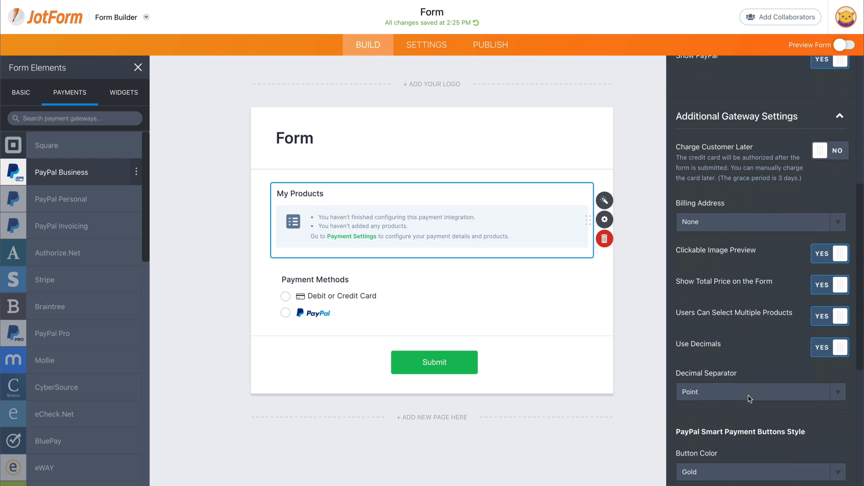
pyautogui.scroll(-3)
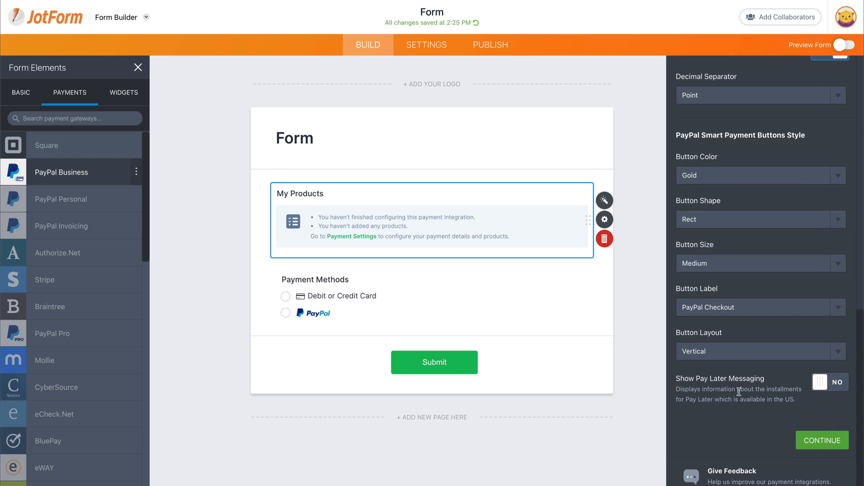
pyautogui.click(829, 383)
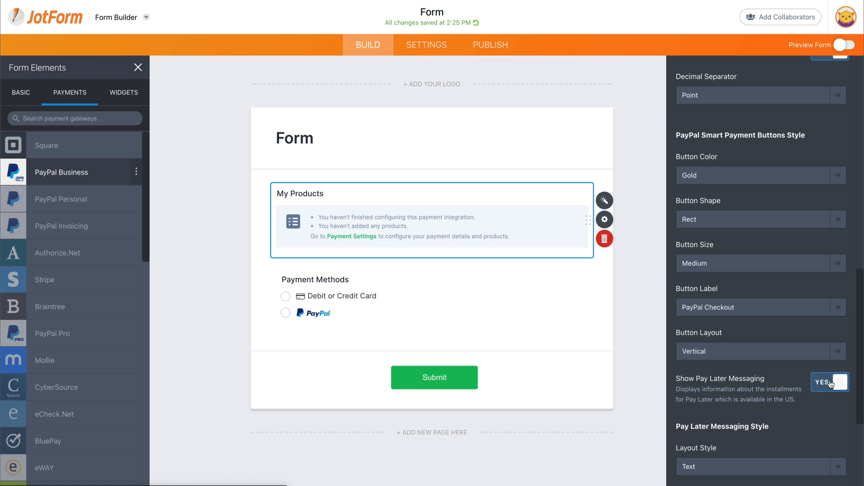
pyautogui.click(830, 383)
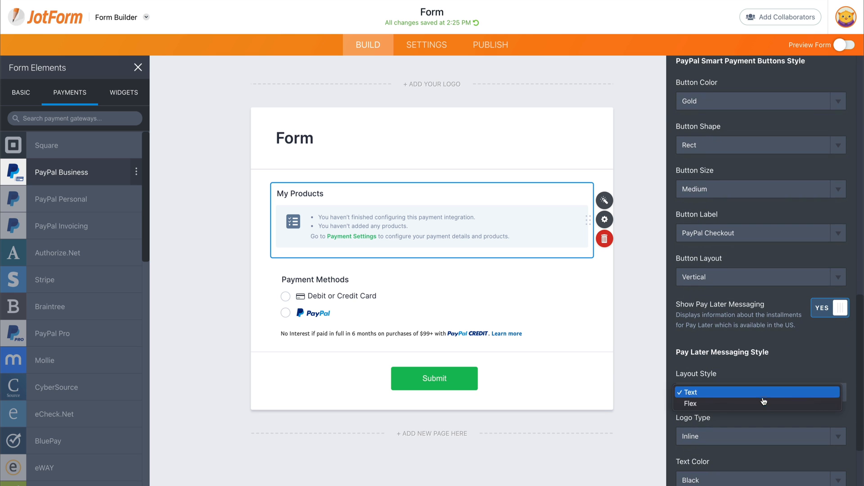
pyautogui.click(690, 403)
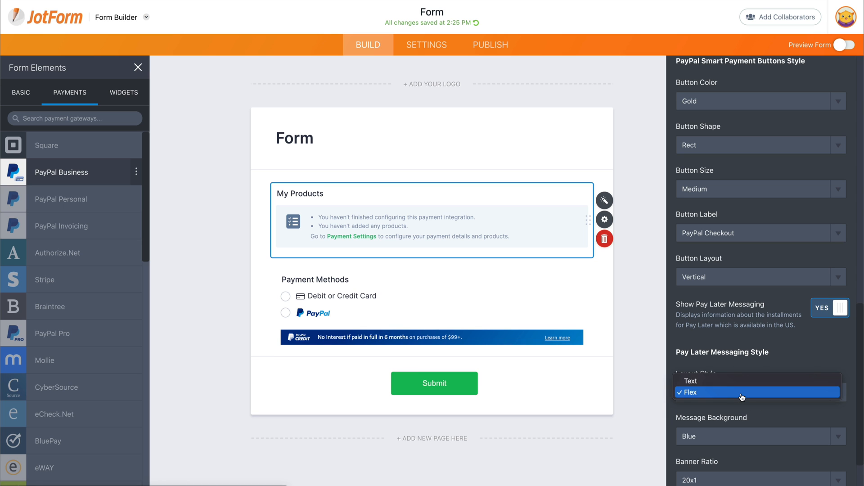
pyautogui.click(690, 381)
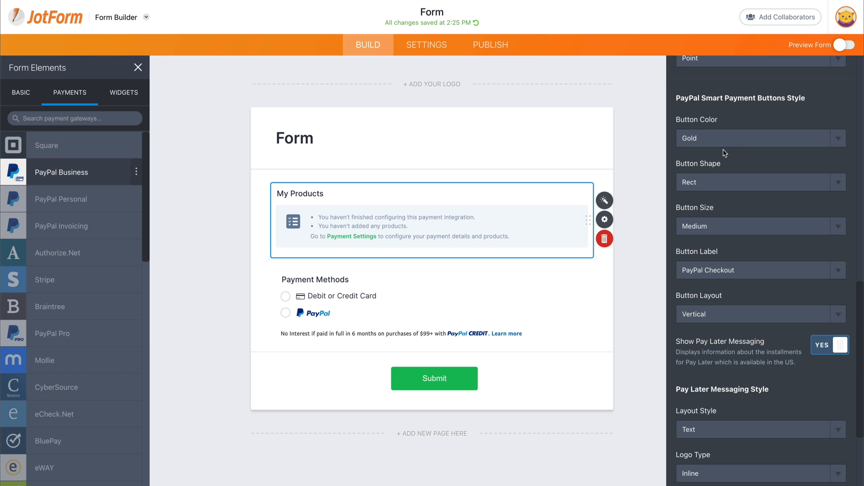
pyautogui.moveTo(780, 112)
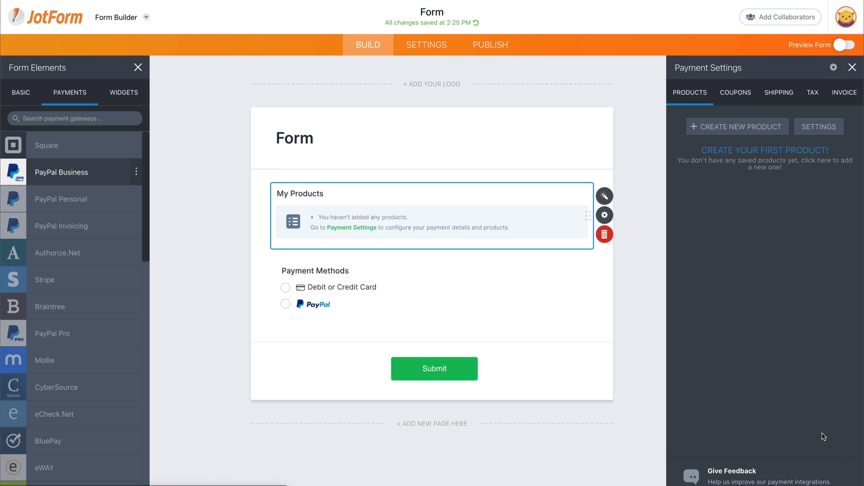
# - Create a 'Tablet' product priced 299.00 with description '5 inch tablet' and an image
pyautogui.click(737, 126)
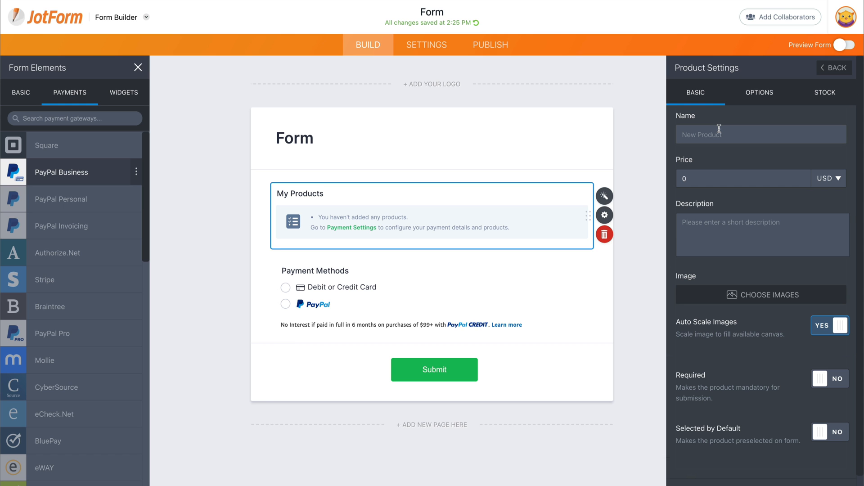
pyautogui.write('Tablet')
pyautogui.write('299')
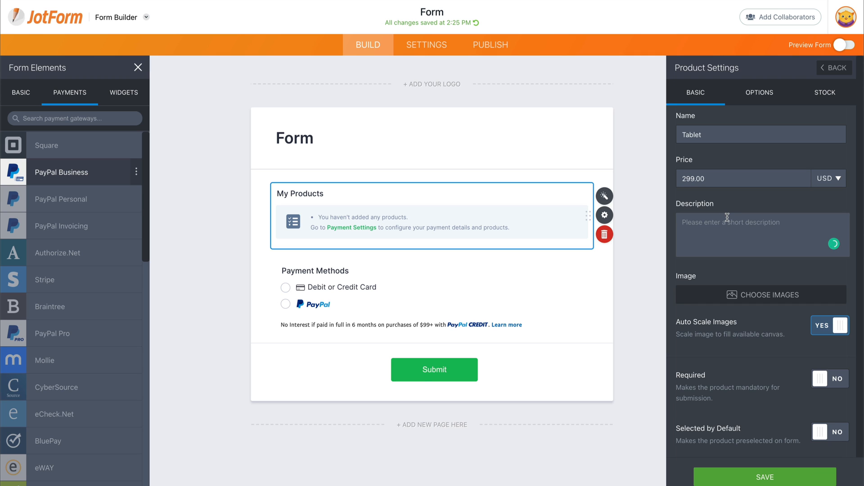
pyautogui.write('5 inch tablet')
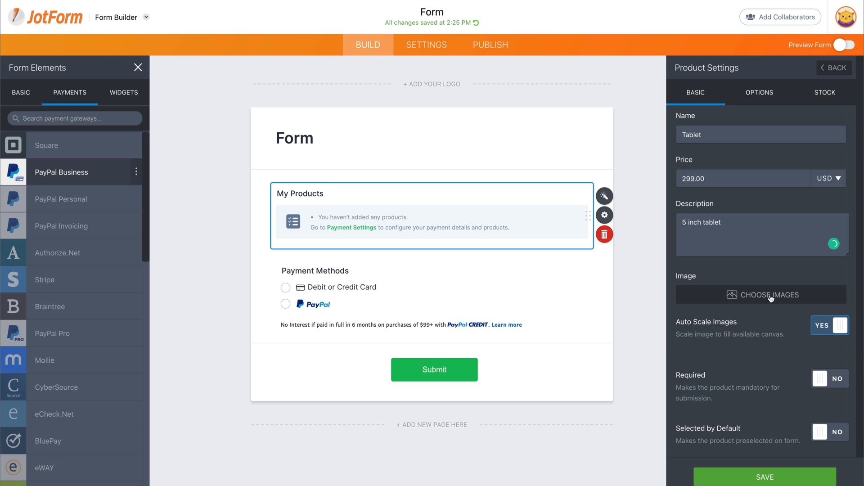
pyautogui.click(760, 294)
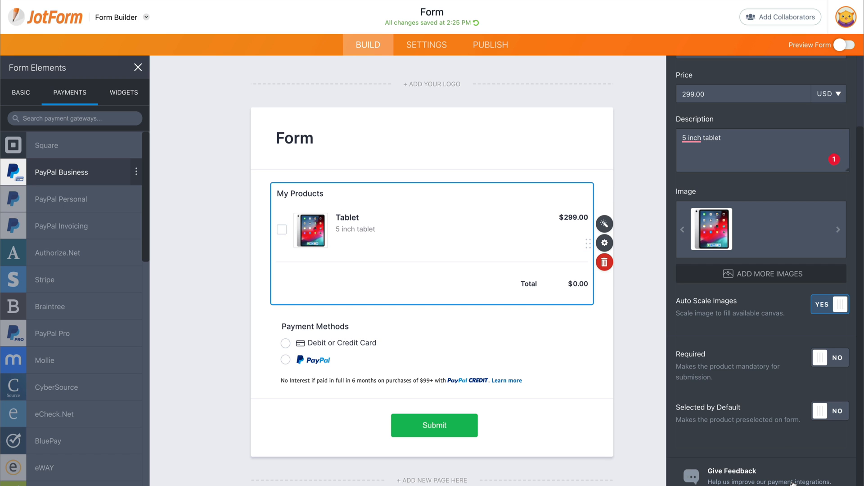
pyautogui.moveTo(540, 75)
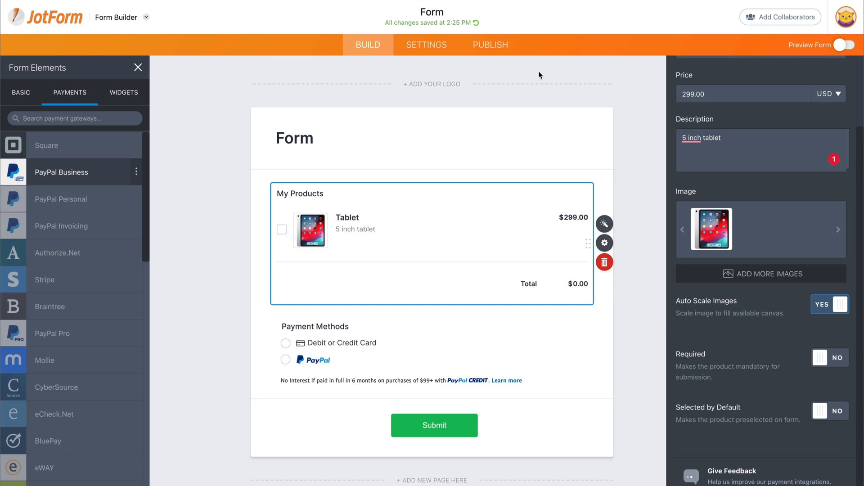
# - Open the Publish options and select the form's direct link
pyautogui.click(489, 44)
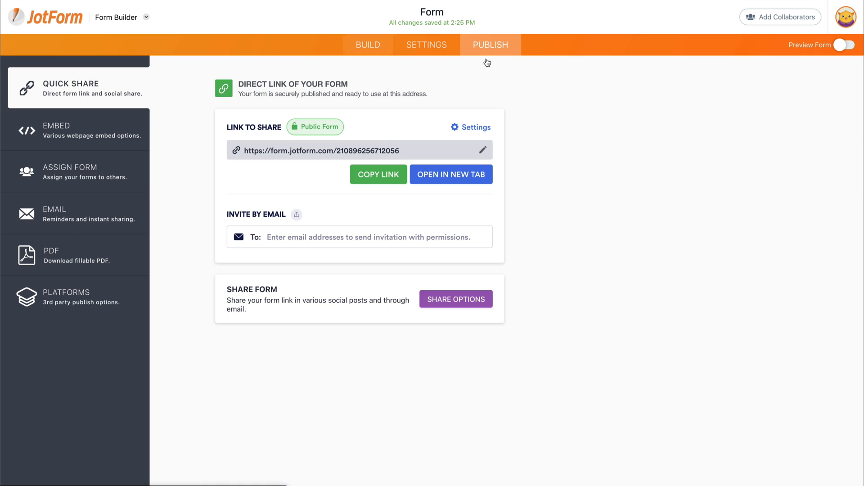
pyautogui.tripleClick(320, 150)
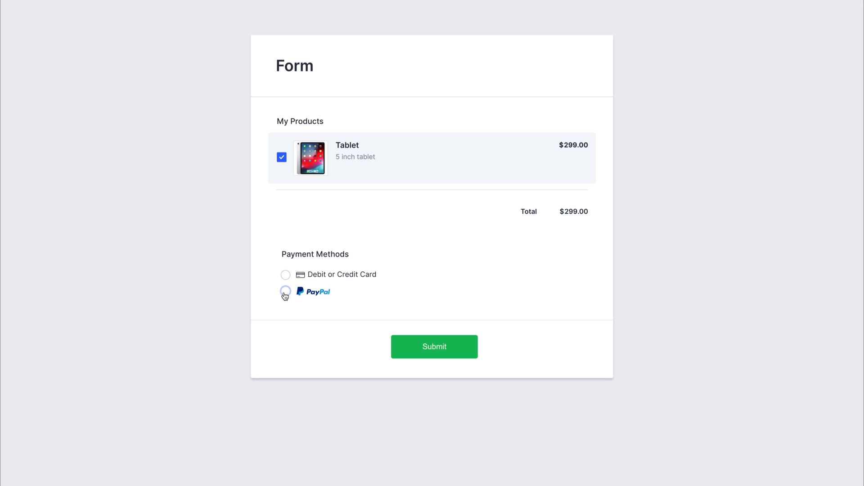
# - Select PayPal as the payment method on the live form to show Pay Later
pyautogui.click(285, 291)
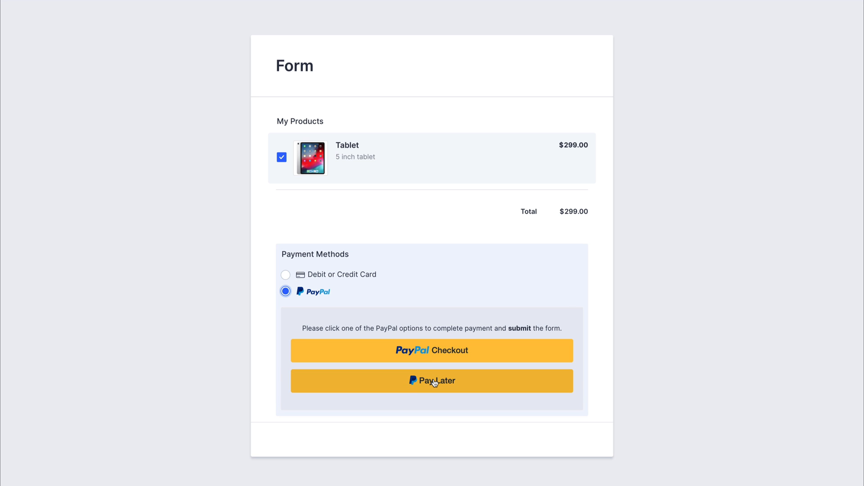
pyautogui.moveTo(459, 388)
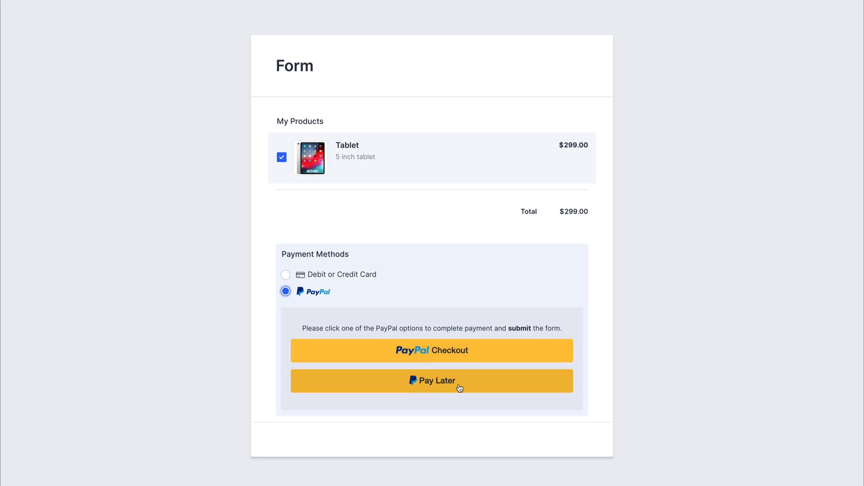